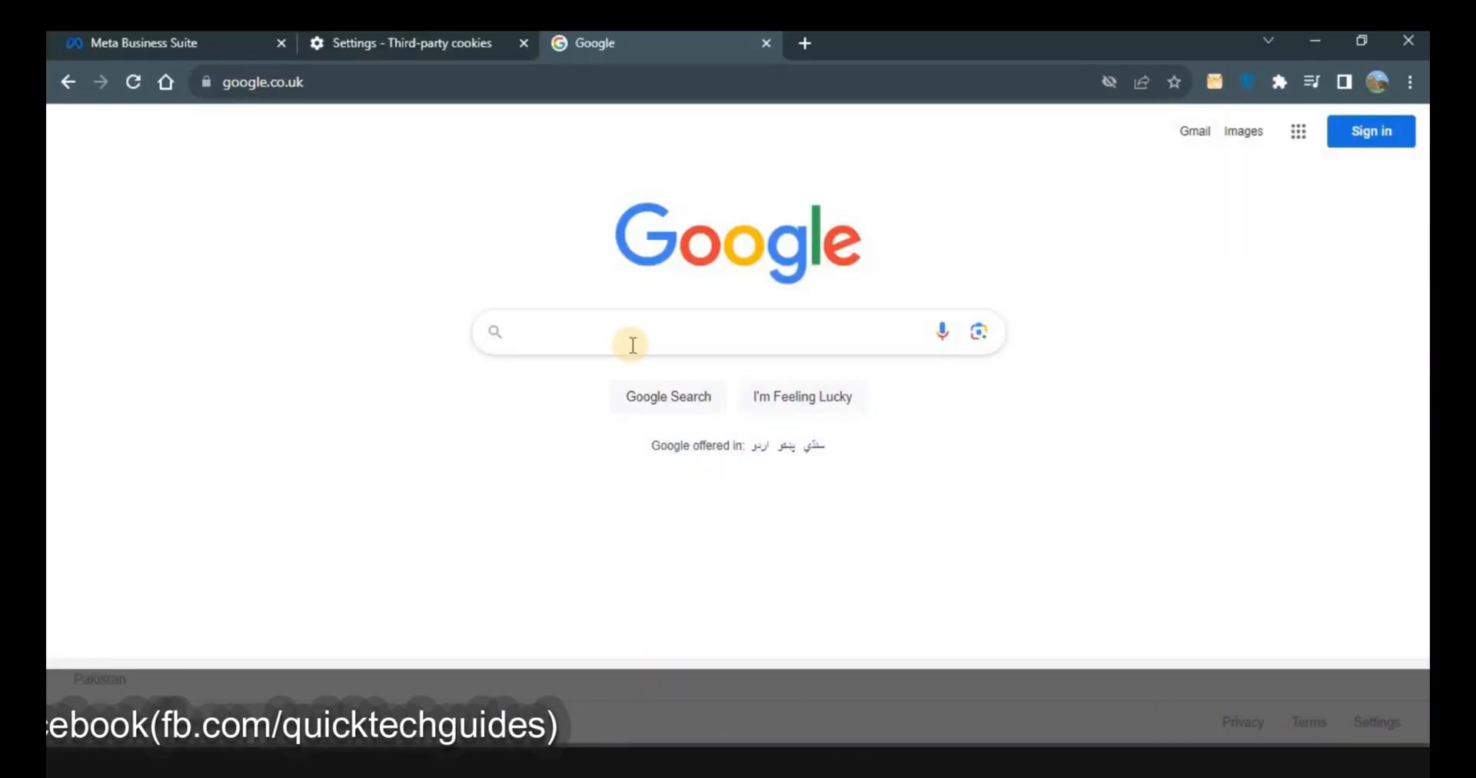
- Reach Chrome's main Settings page from the three-dot menu
{"action": "left_click", "coordinate": [1409, 82]}
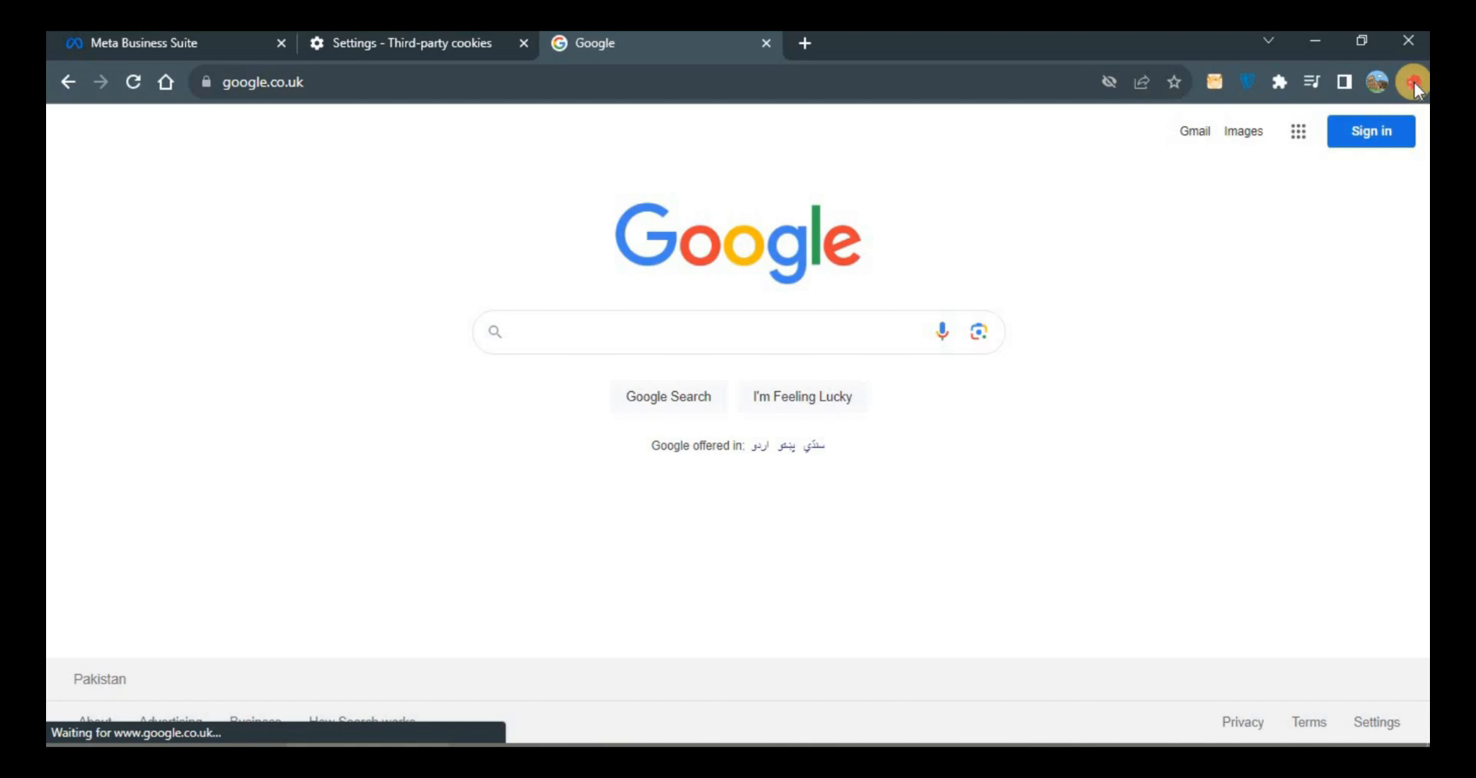
{"action": "left_click", "coordinate": [1411, 82]}
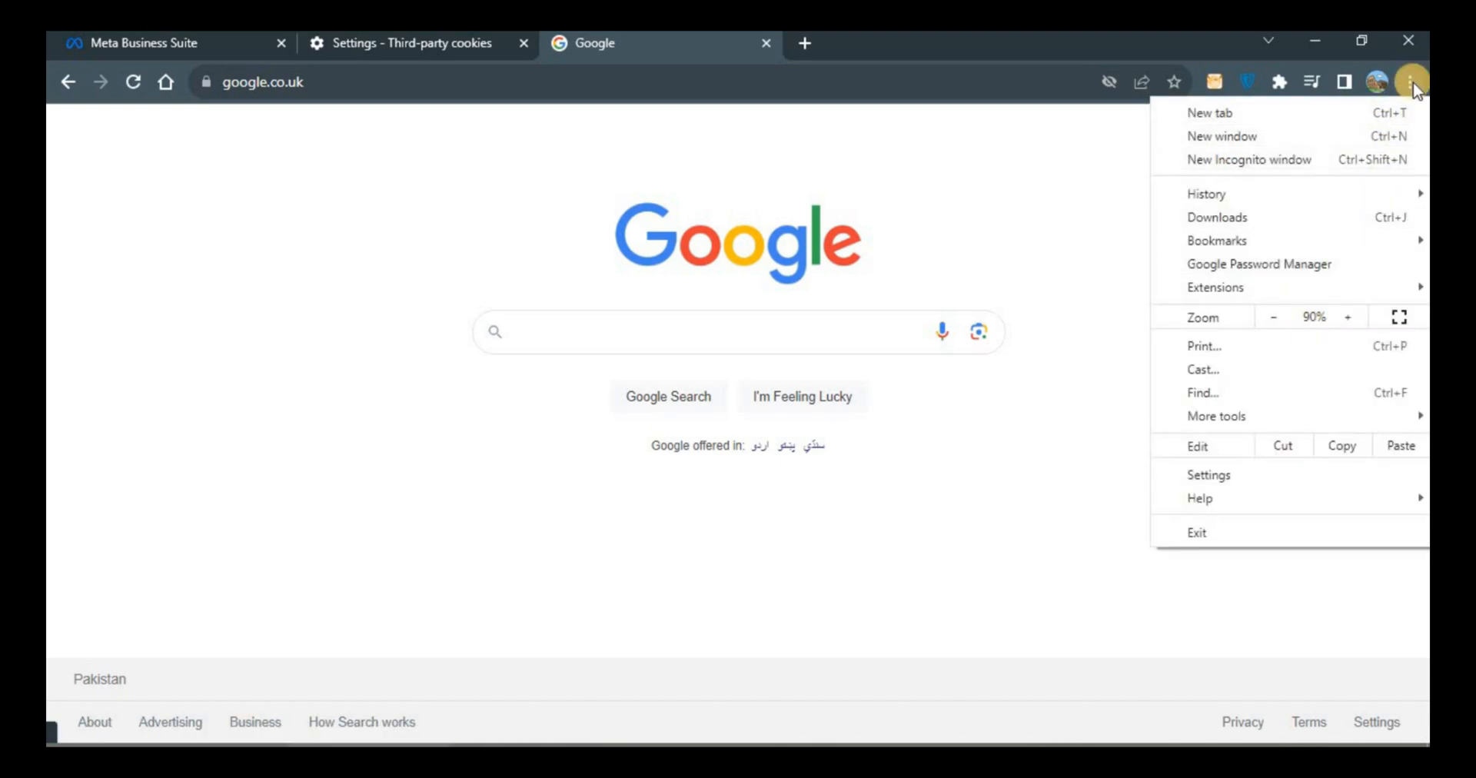
{"action": "mouse_move", "coordinate": [1214, 475]}
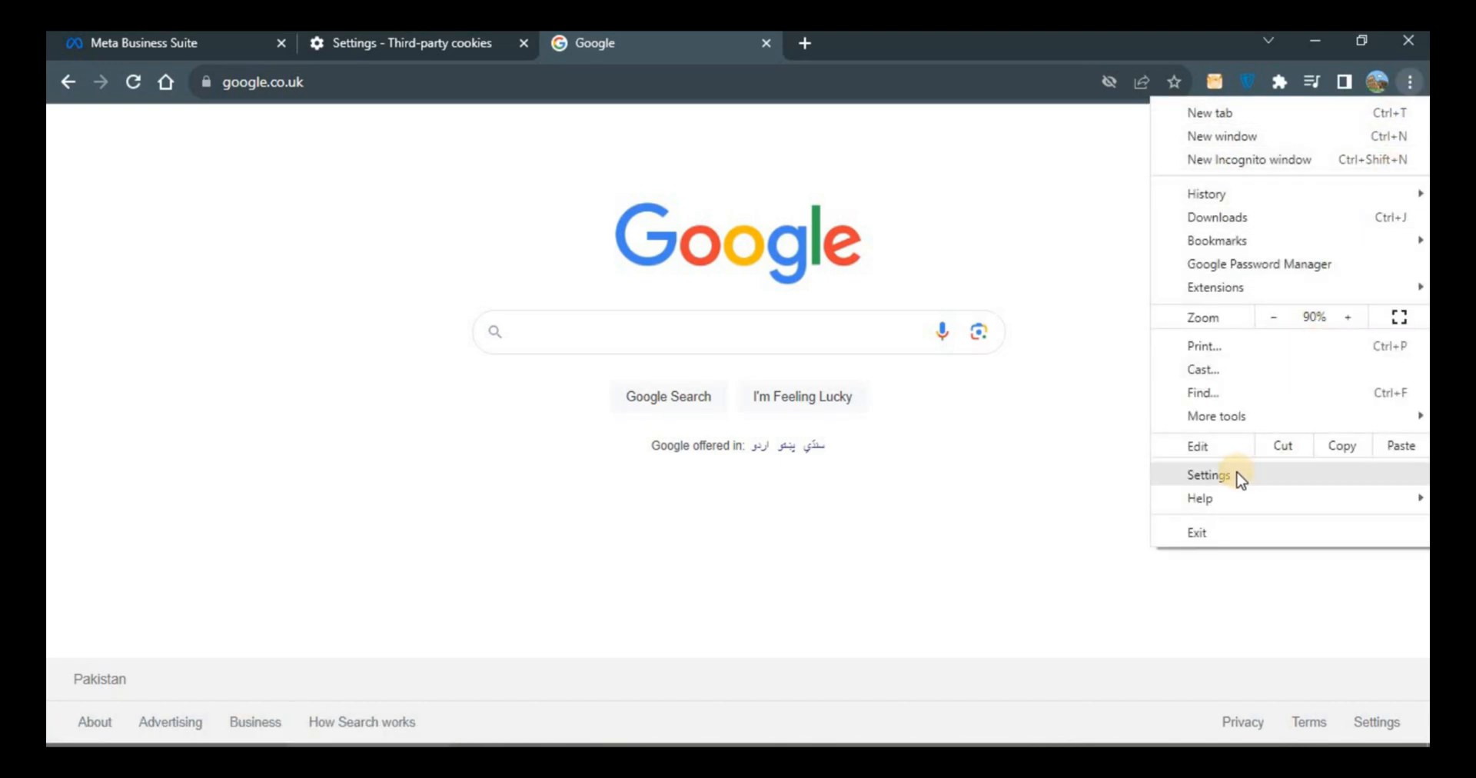
{"action": "left_click", "coordinate": [1208, 473]}
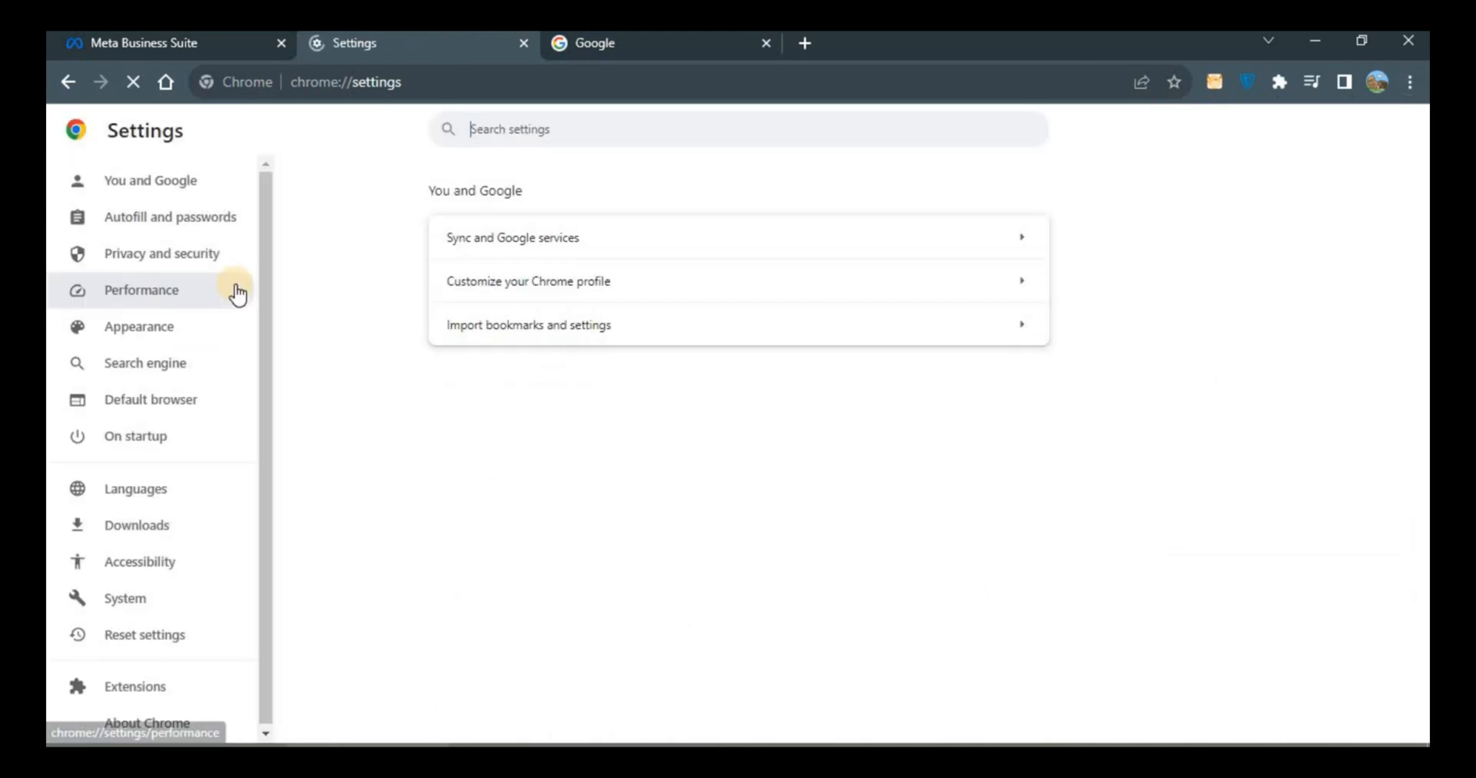
- Go into Privacy and security and scroll to the Safe Browsing options
{"action": "left_click", "coordinate": [162, 252]}
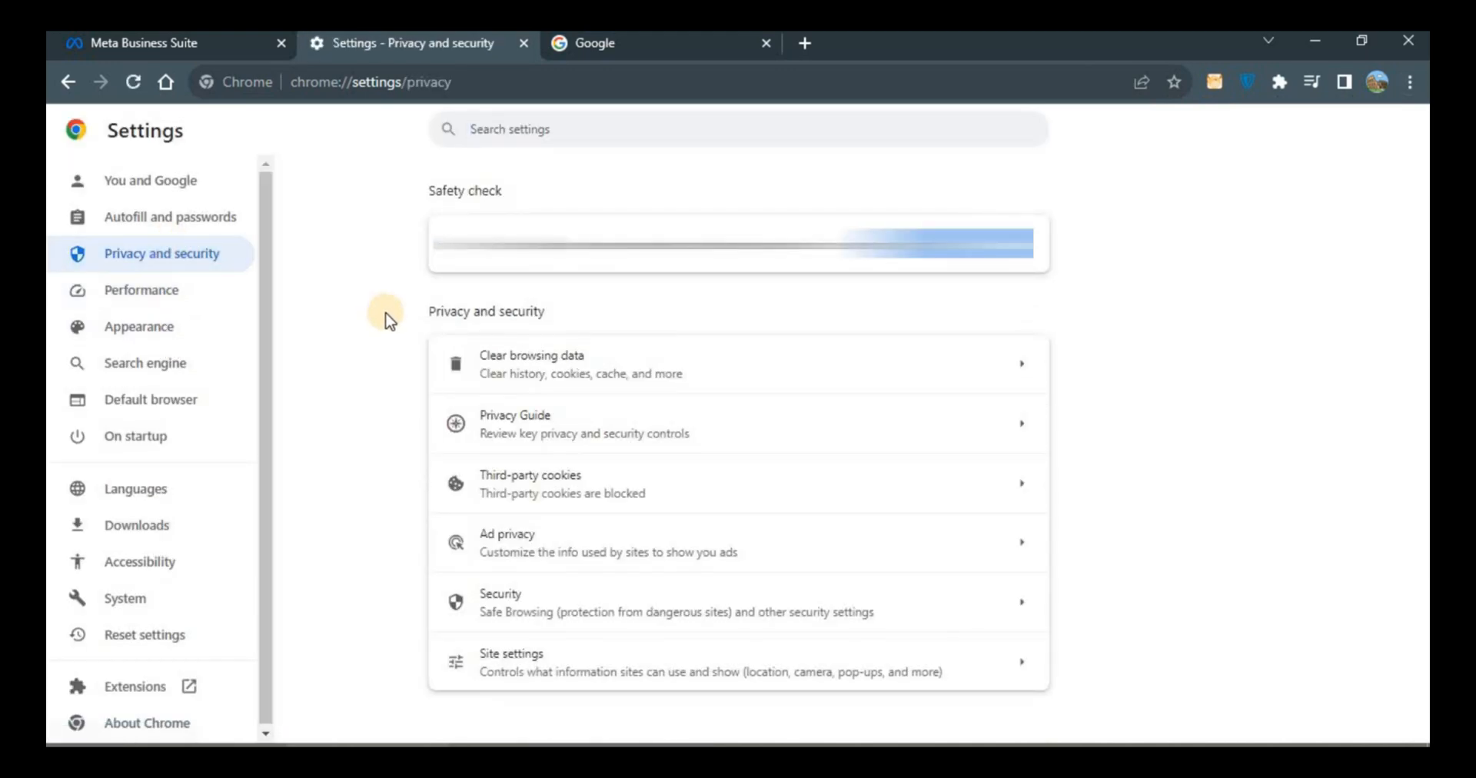
{"action": "mouse_move", "coordinate": [736, 346]}
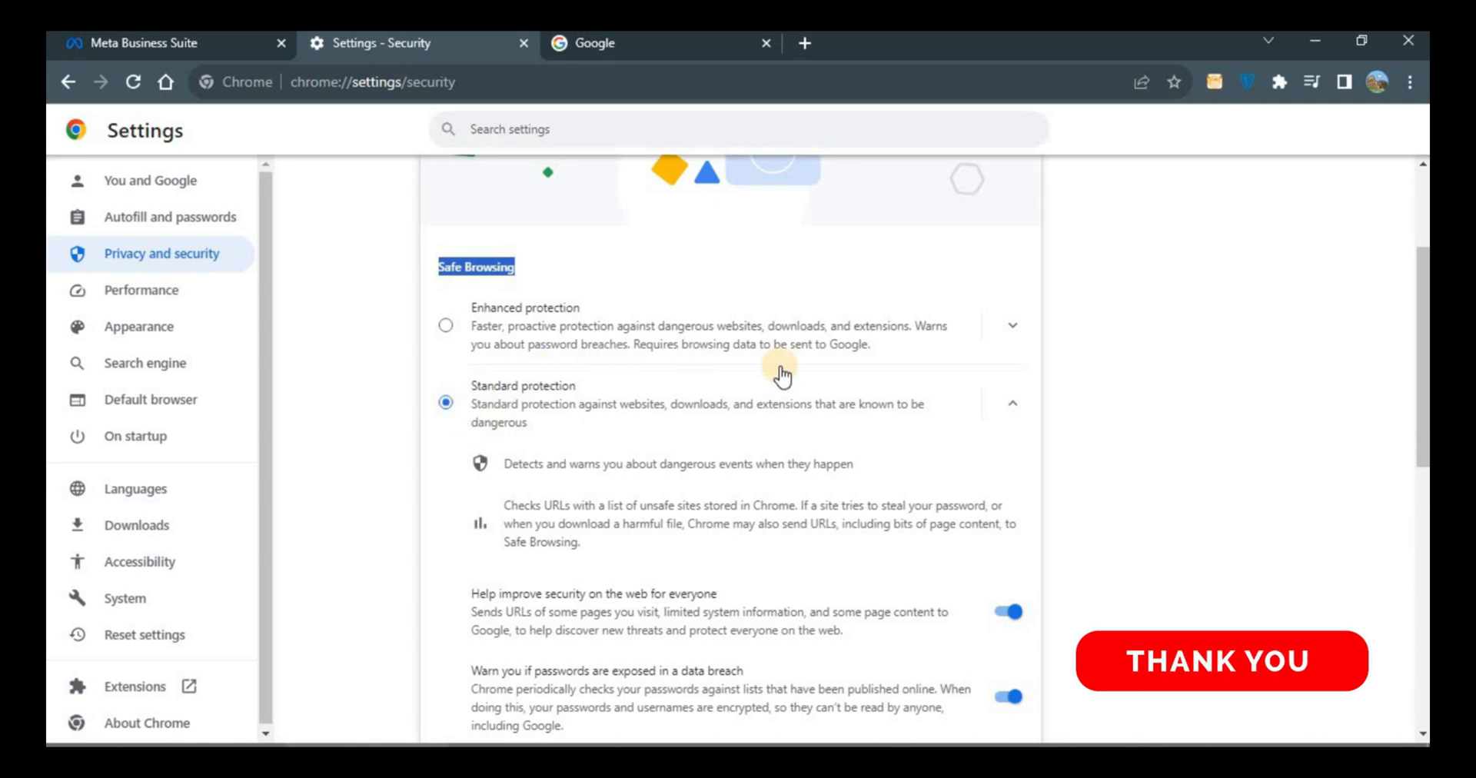
{"action": "mouse_move", "coordinate": [383, 373]}
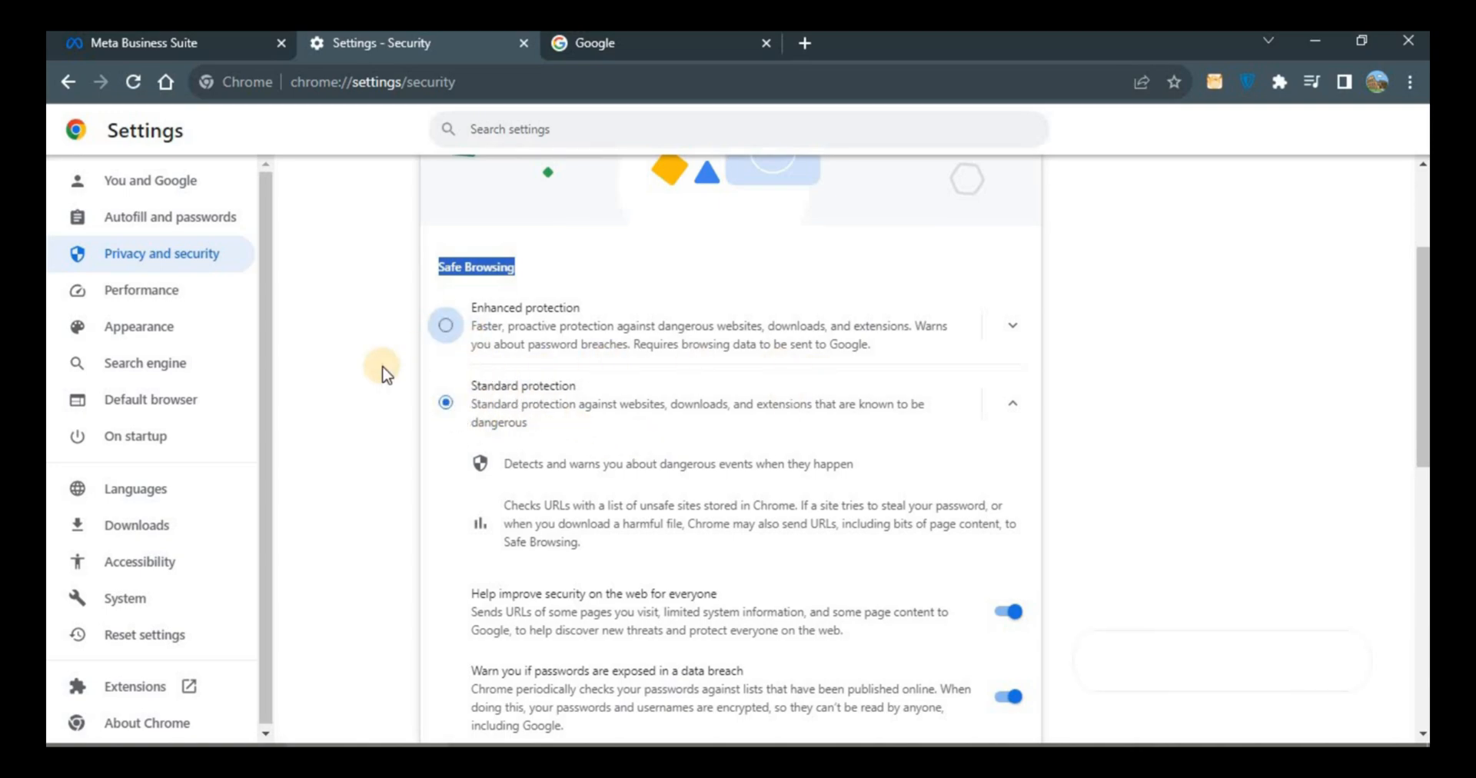
{"action": "scroll", "scroll_direction": "down", "scroll_amount": 3}
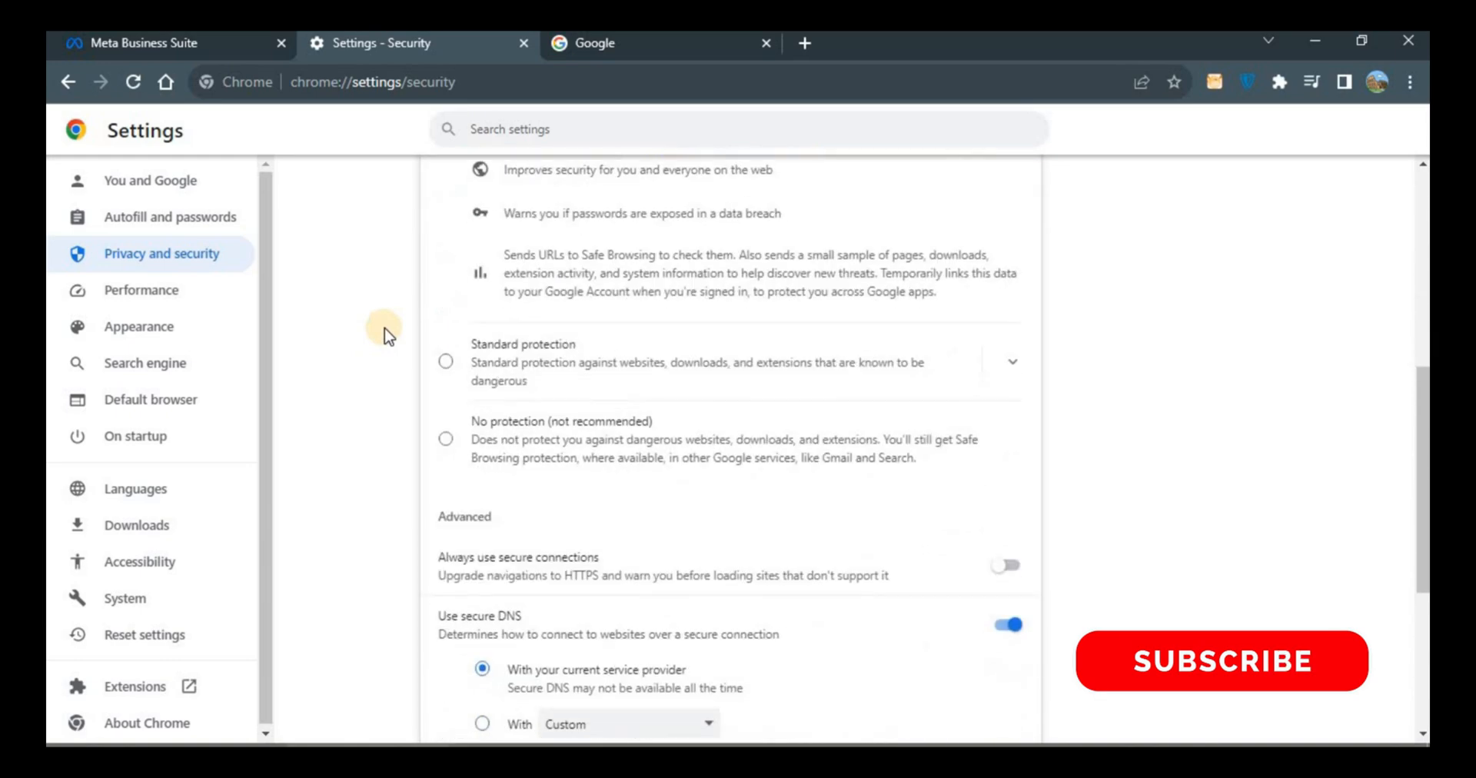
- Switch on Always use secure connections in the Advanced security options
{"action": "scroll", "scroll_direction": "down", "scroll_amount": 3}
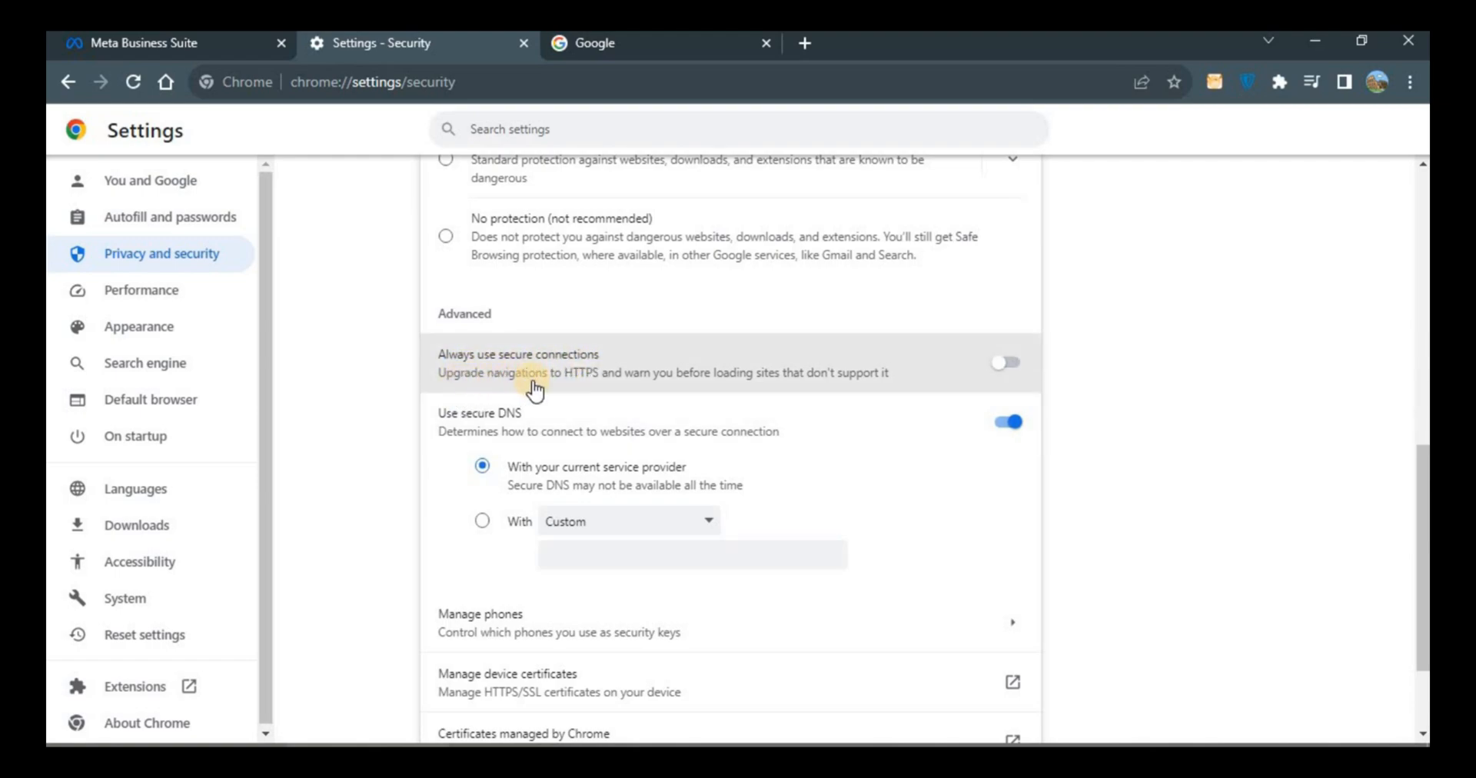
{"action": "mouse_move", "coordinate": [731, 412]}
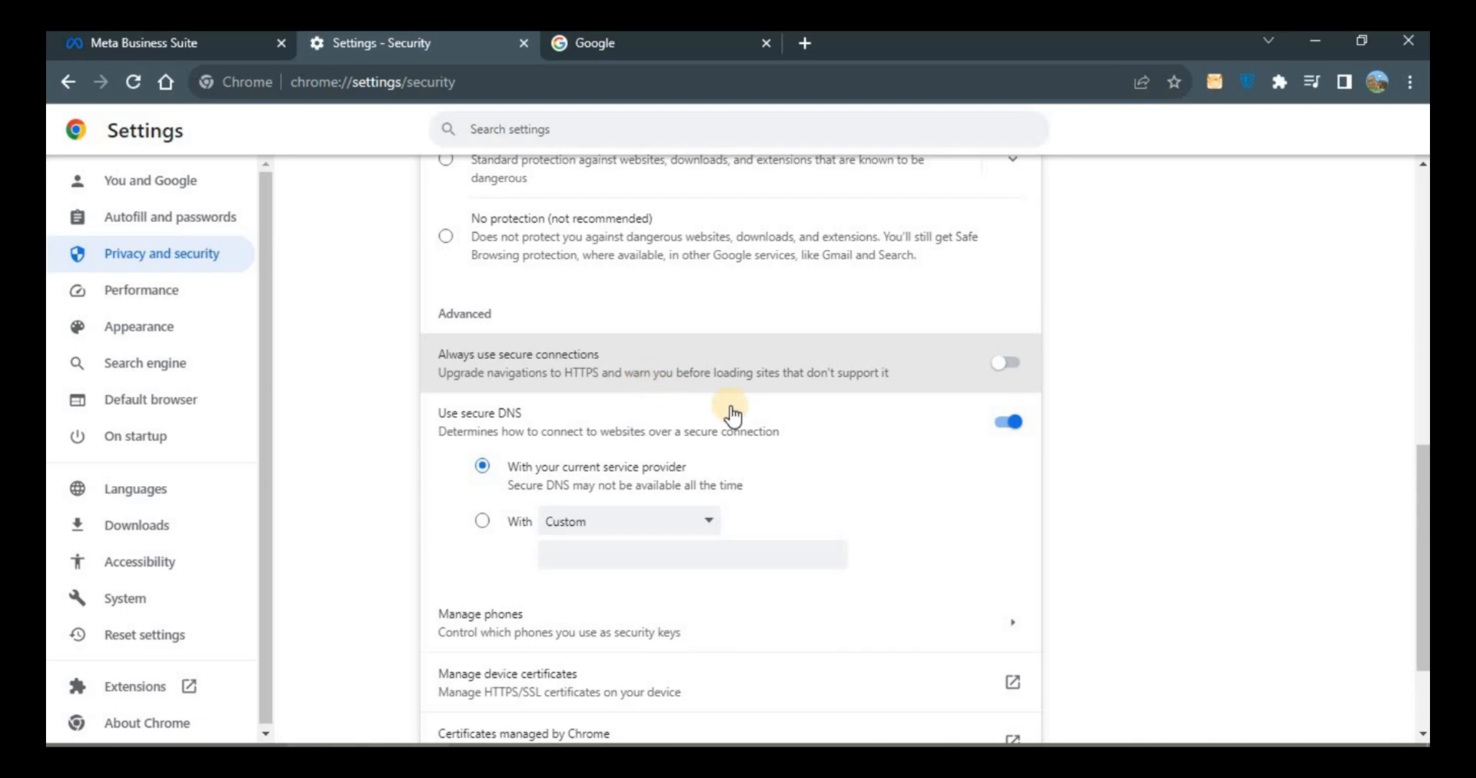
{"action": "mouse_move", "coordinate": [821, 393]}
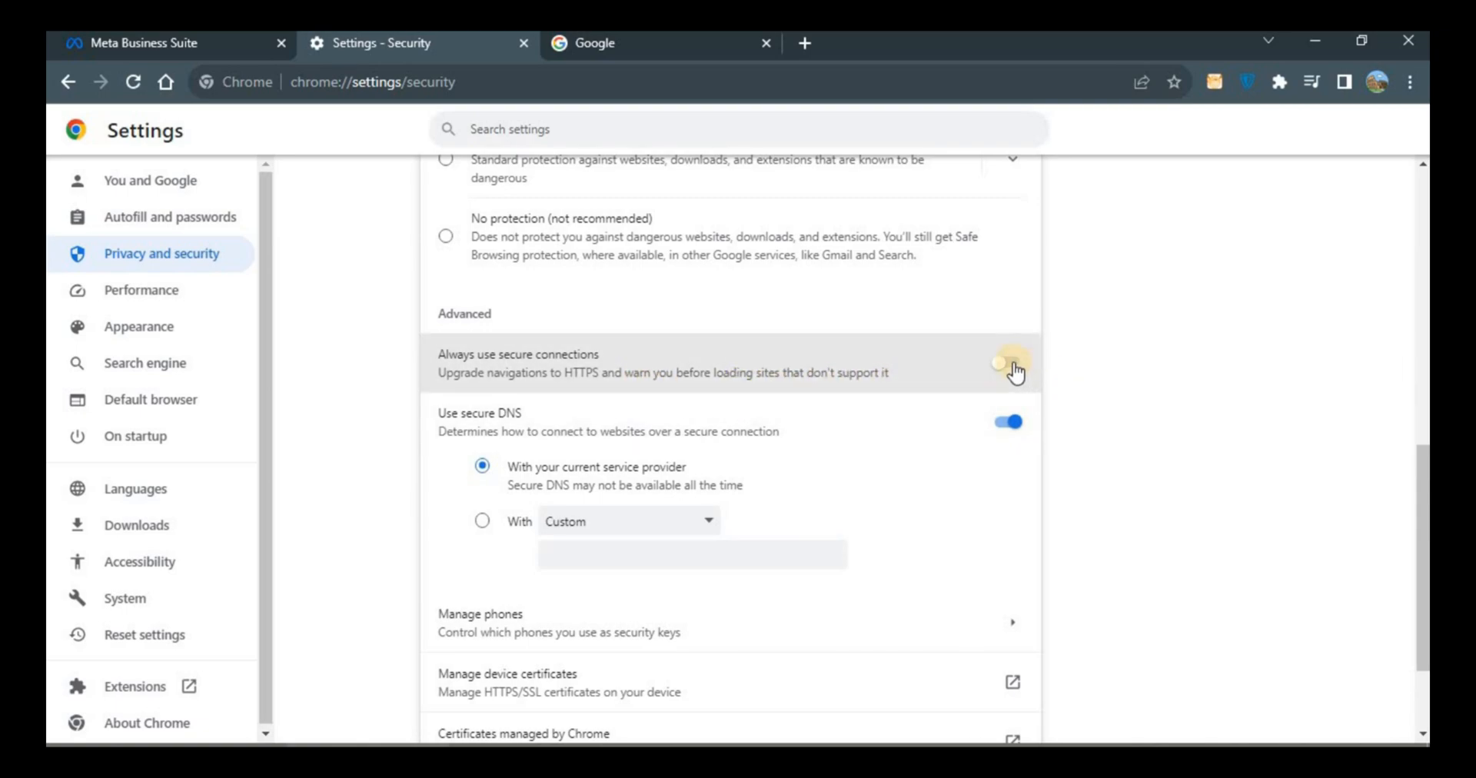
{"action": "left_click", "coordinate": [1005, 363]}
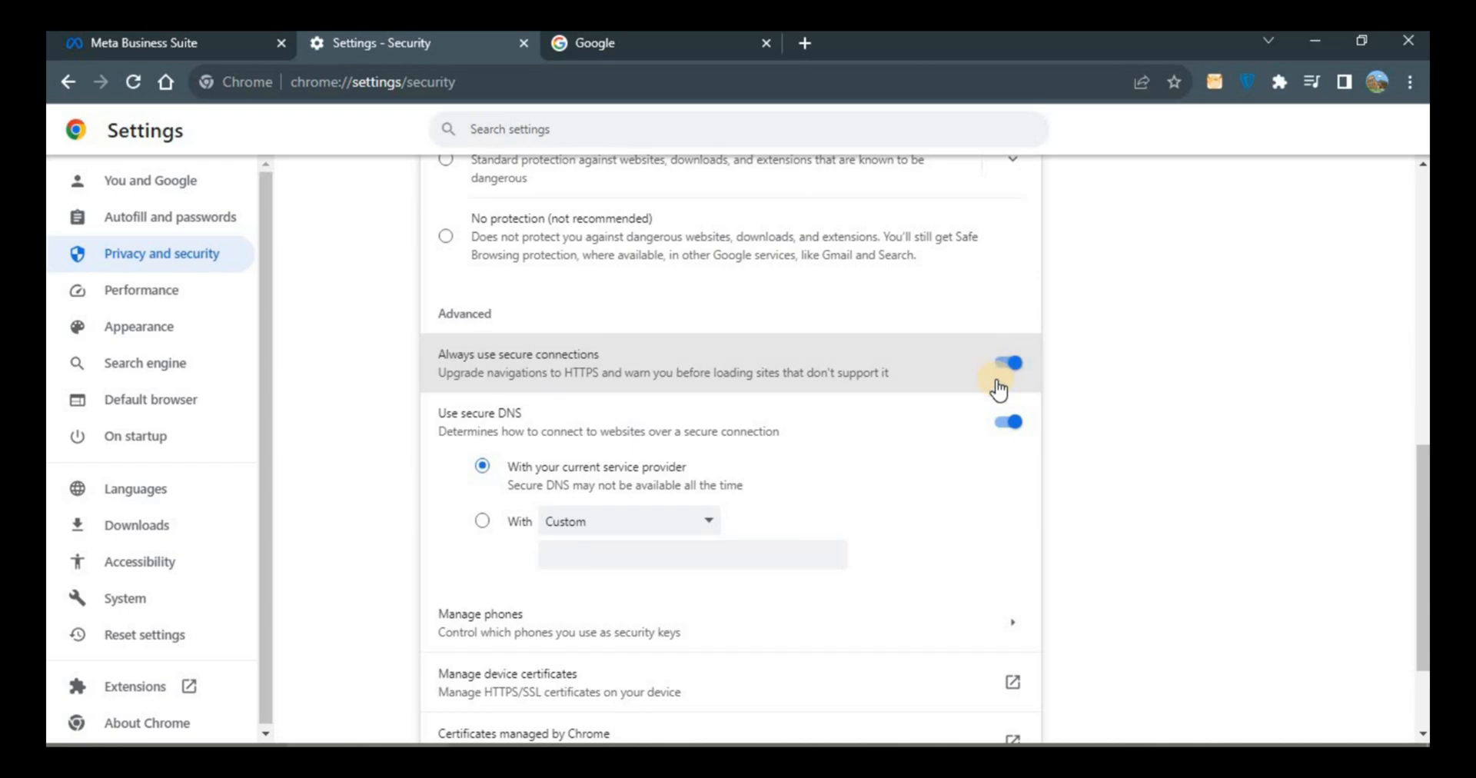
{"action": "mouse_move", "coordinate": [718, 417]}
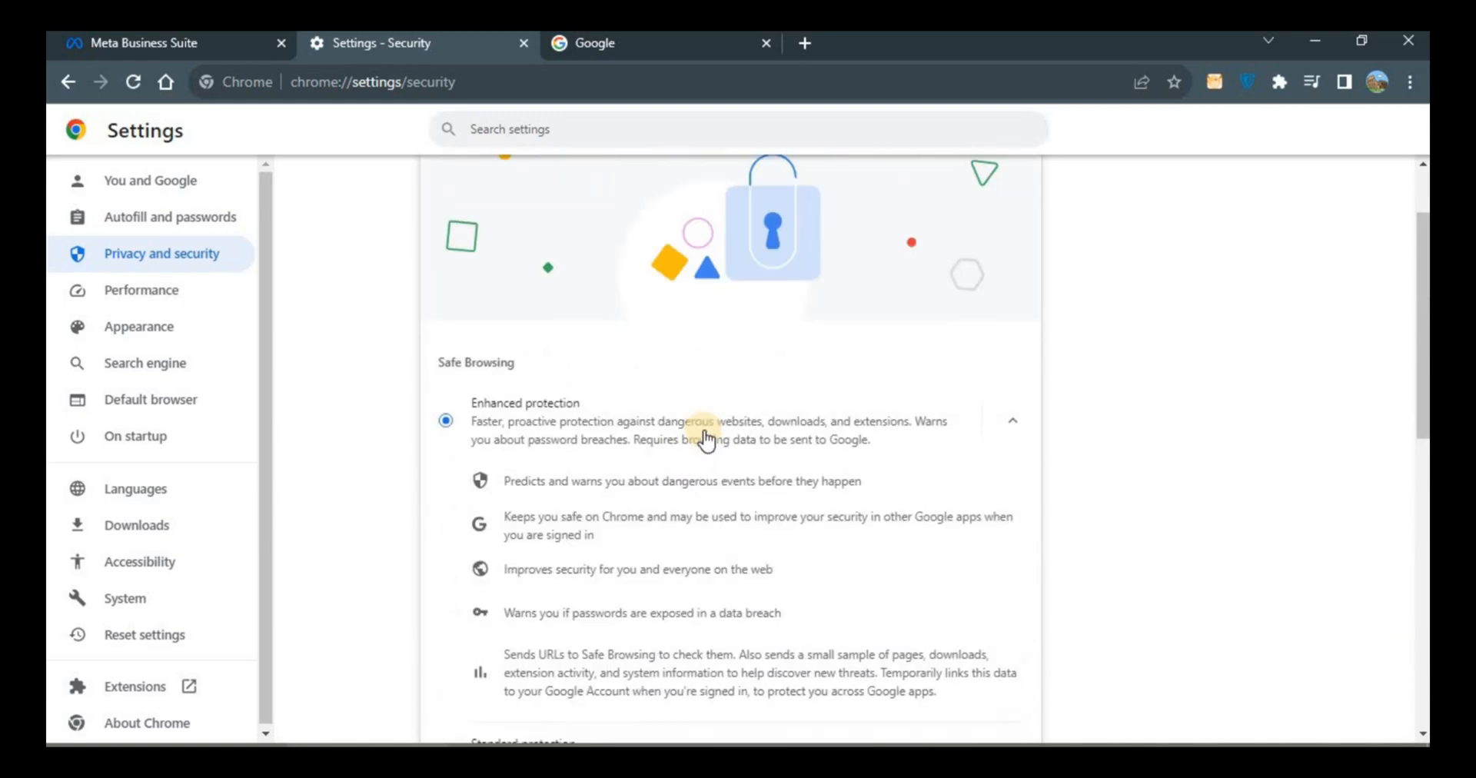
- Scroll through the remaining Security page details before returning to Settings
{"action": "scroll", "scroll_direction": "down", "scroll_amount": 3}
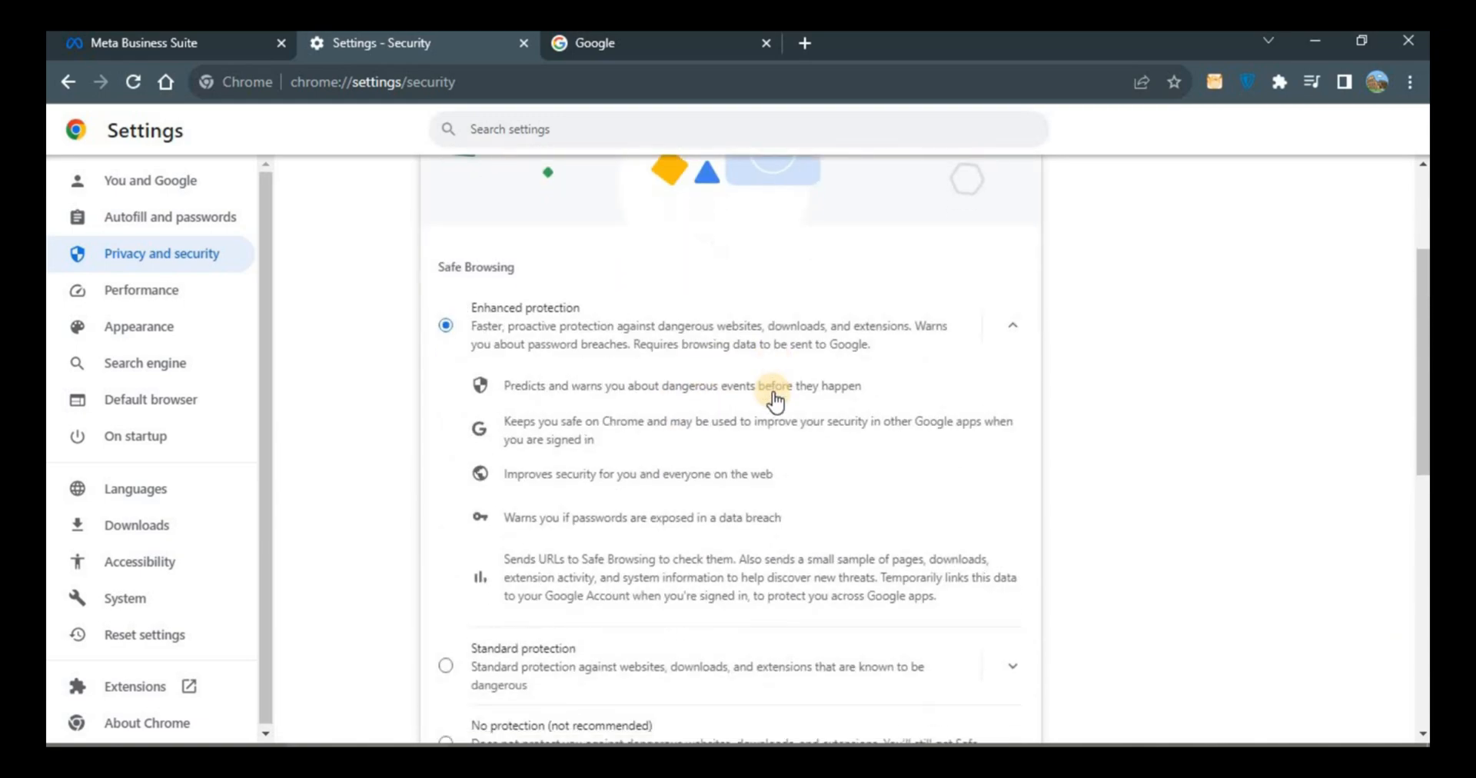
{"action": "scroll", "scroll_direction": "down", "scroll_amount": 3}
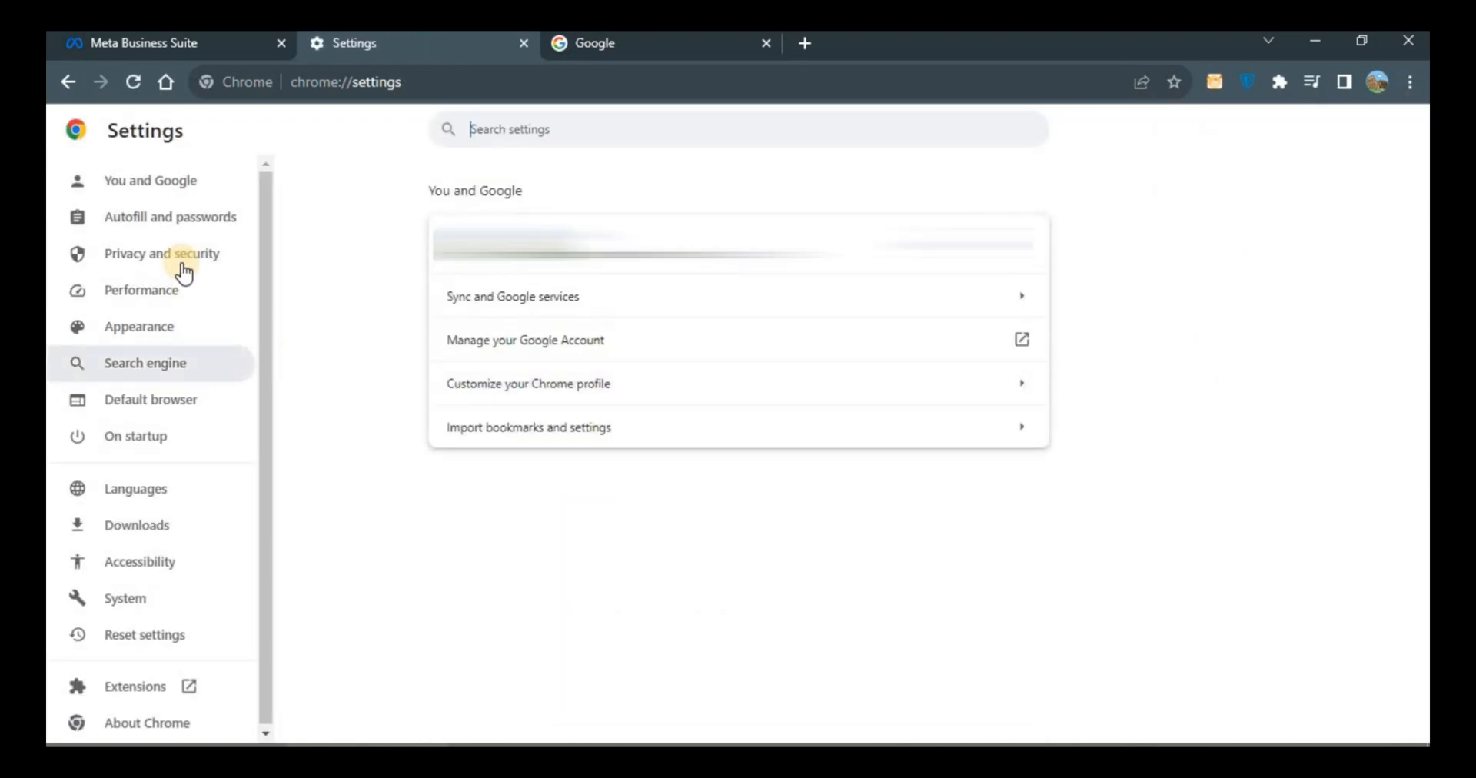
- Set Block third-party cookies as the default in Third-party cookies settings
{"action": "left_click", "coordinate": [162, 252]}
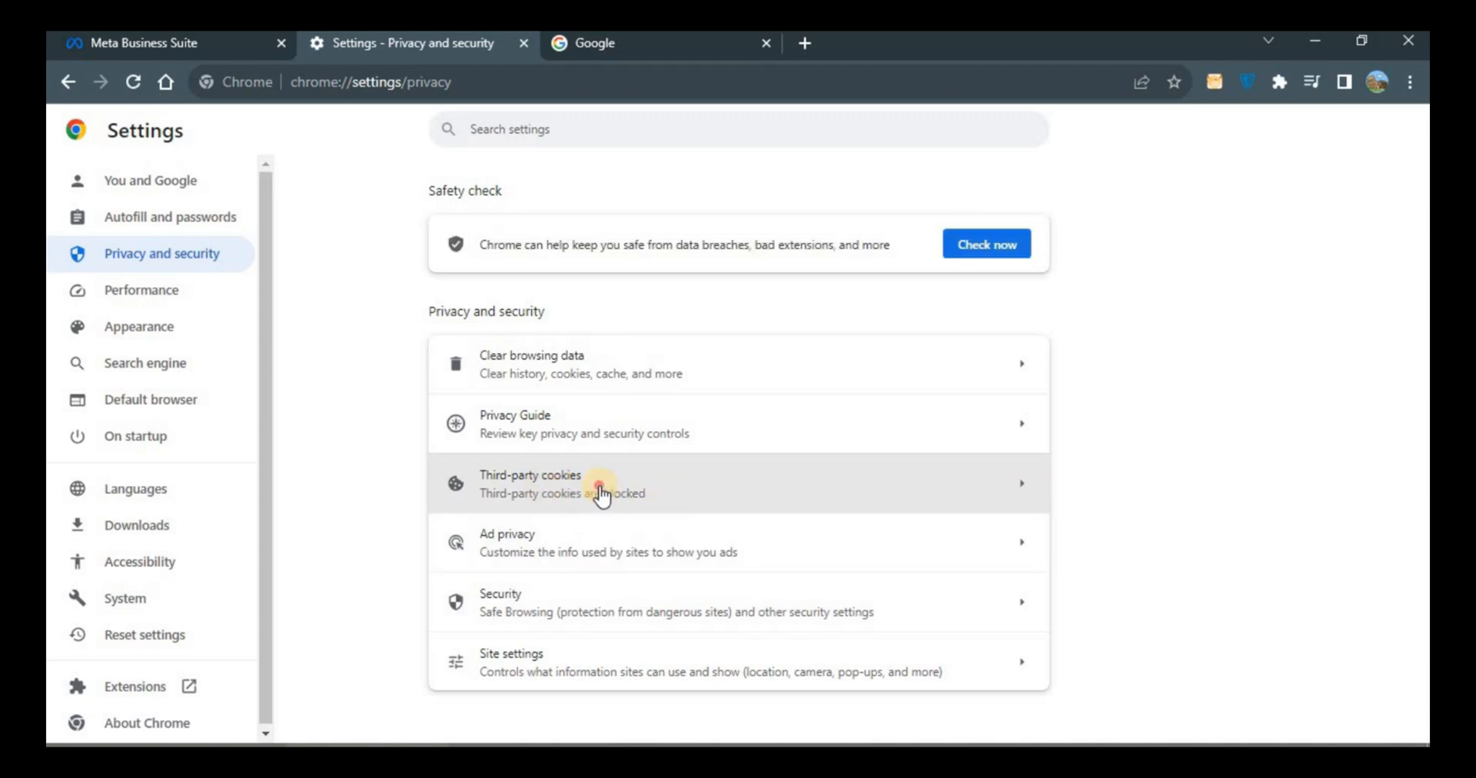
{"action": "left_click", "coordinate": [532, 483]}
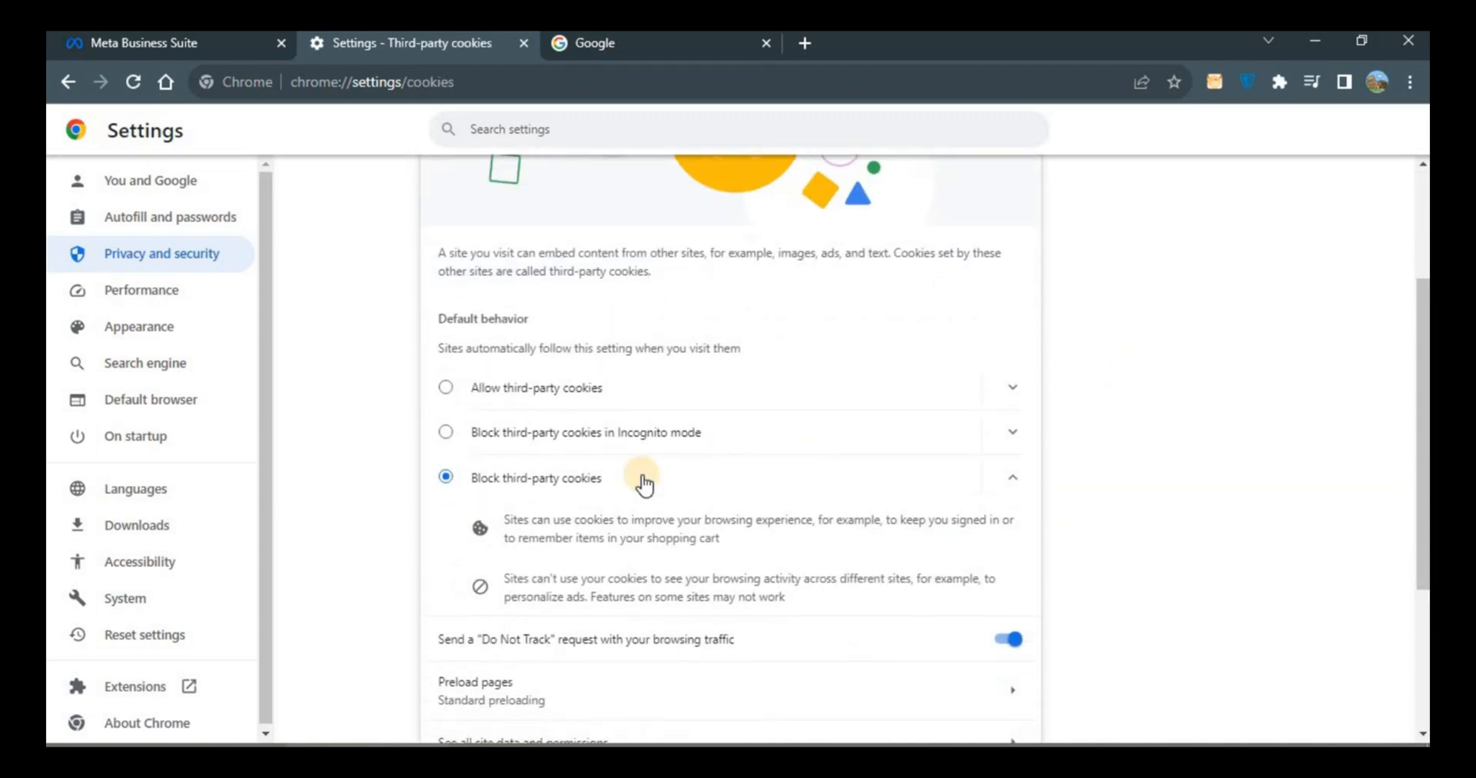
{"action": "mouse_move", "coordinate": [455, 404]}
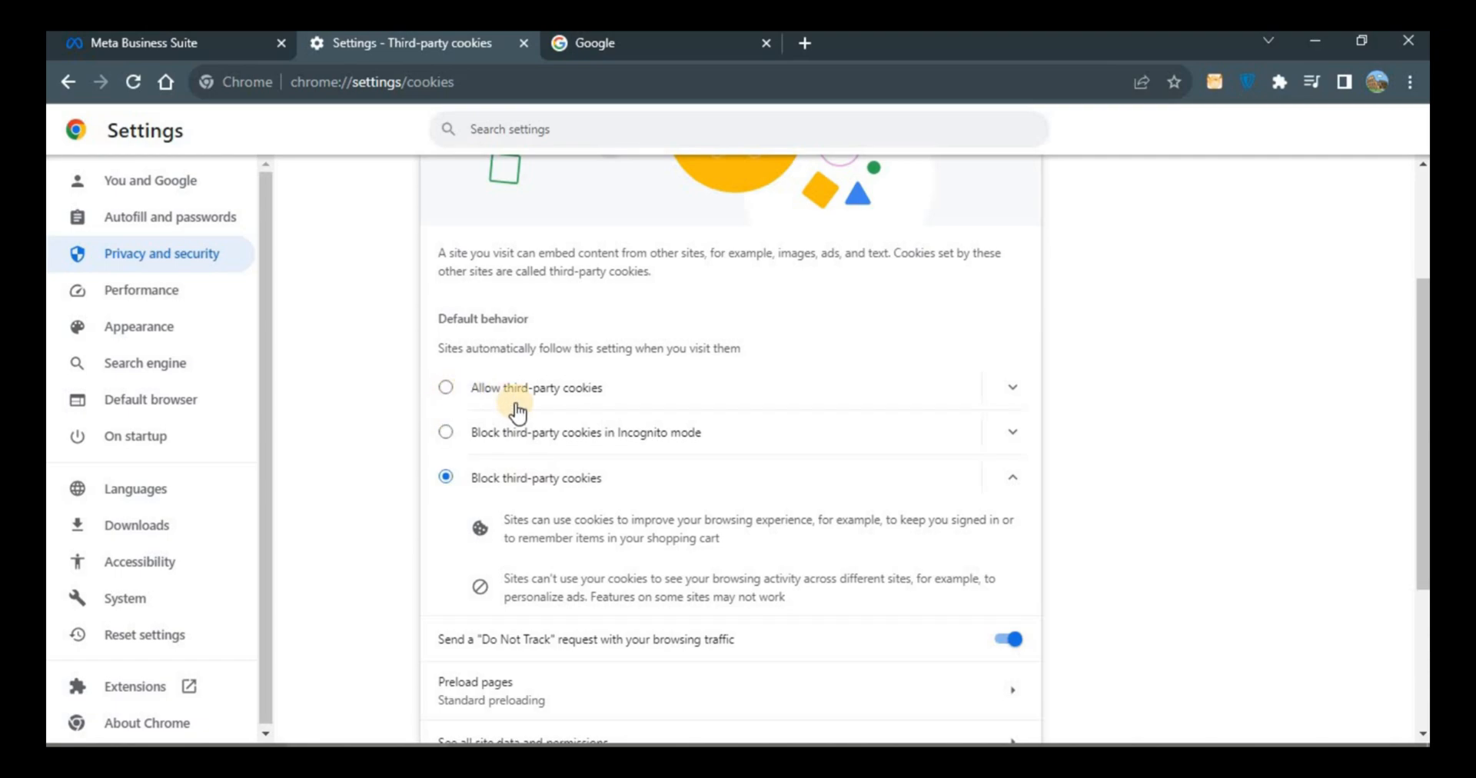
{"action": "mouse_move", "coordinate": [615, 444]}
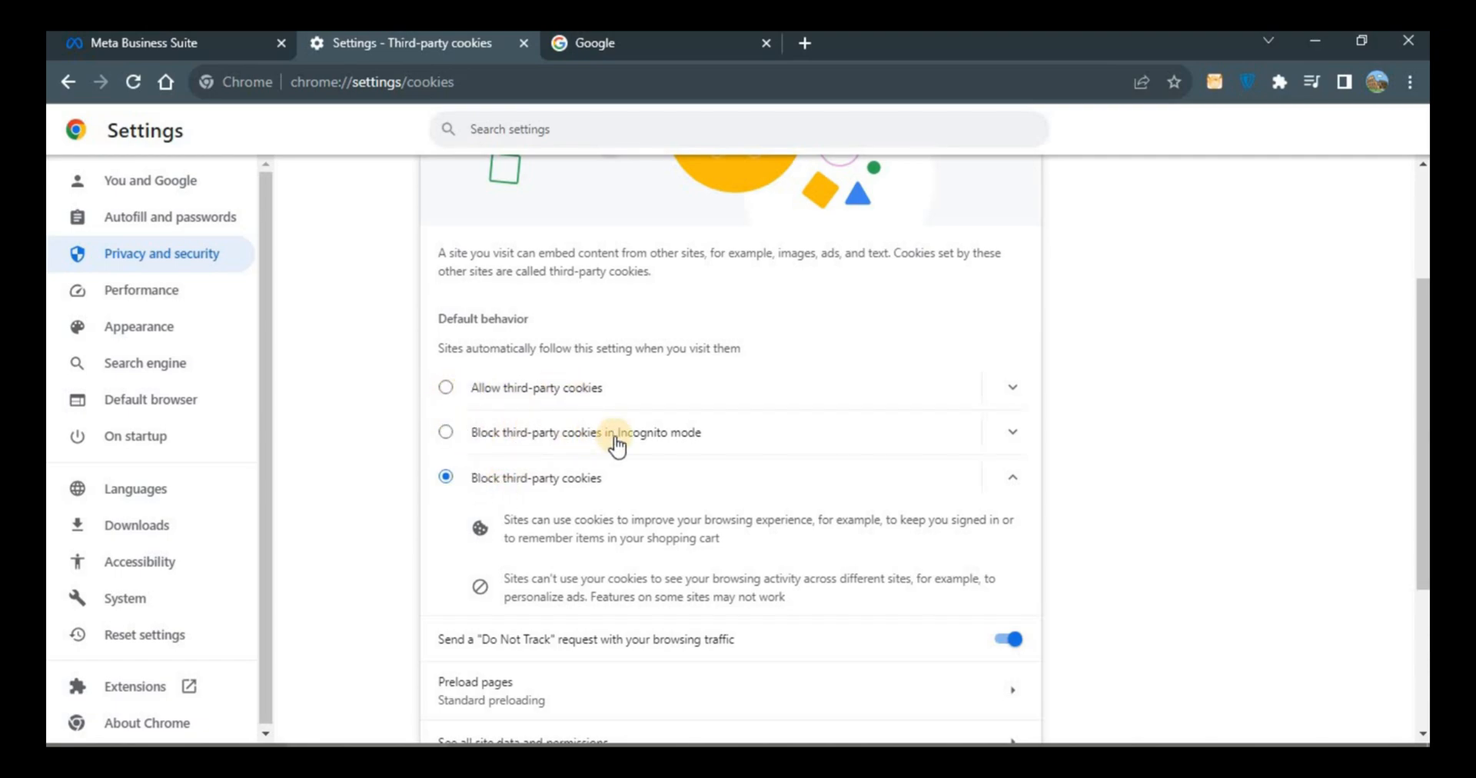
{"action": "mouse_move", "coordinate": [479, 444]}
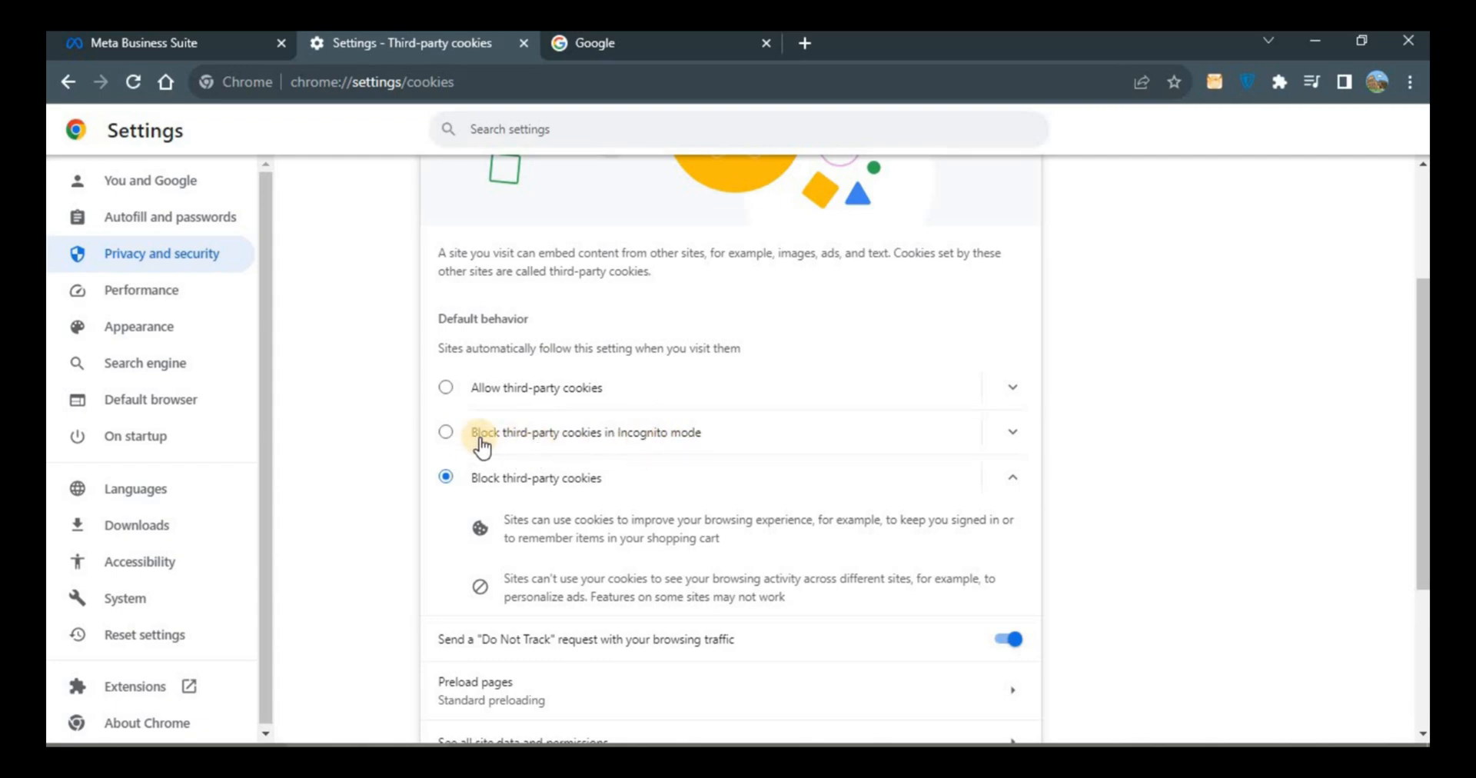
{"action": "mouse_move", "coordinate": [689, 462]}
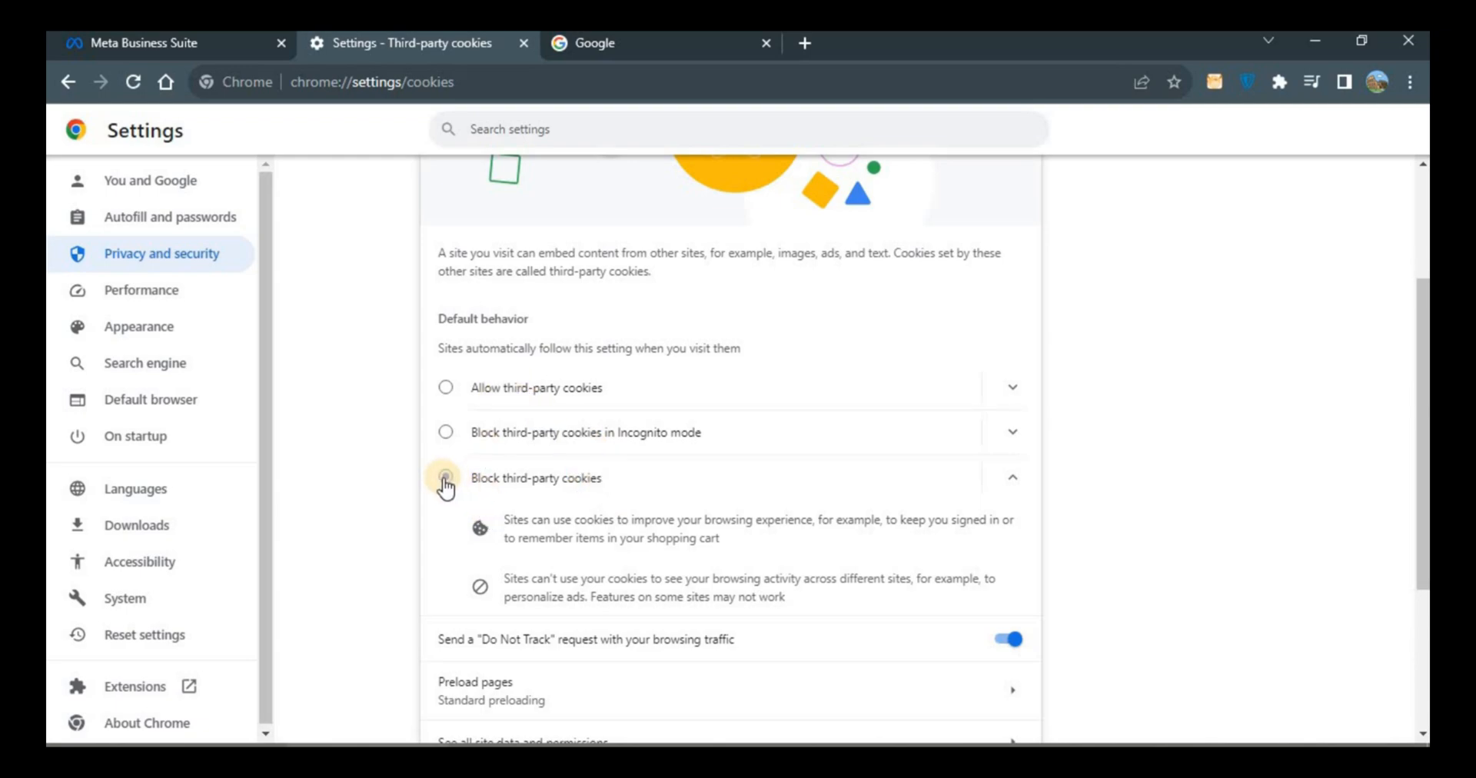
{"action": "left_click", "coordinate": [446, 479]}
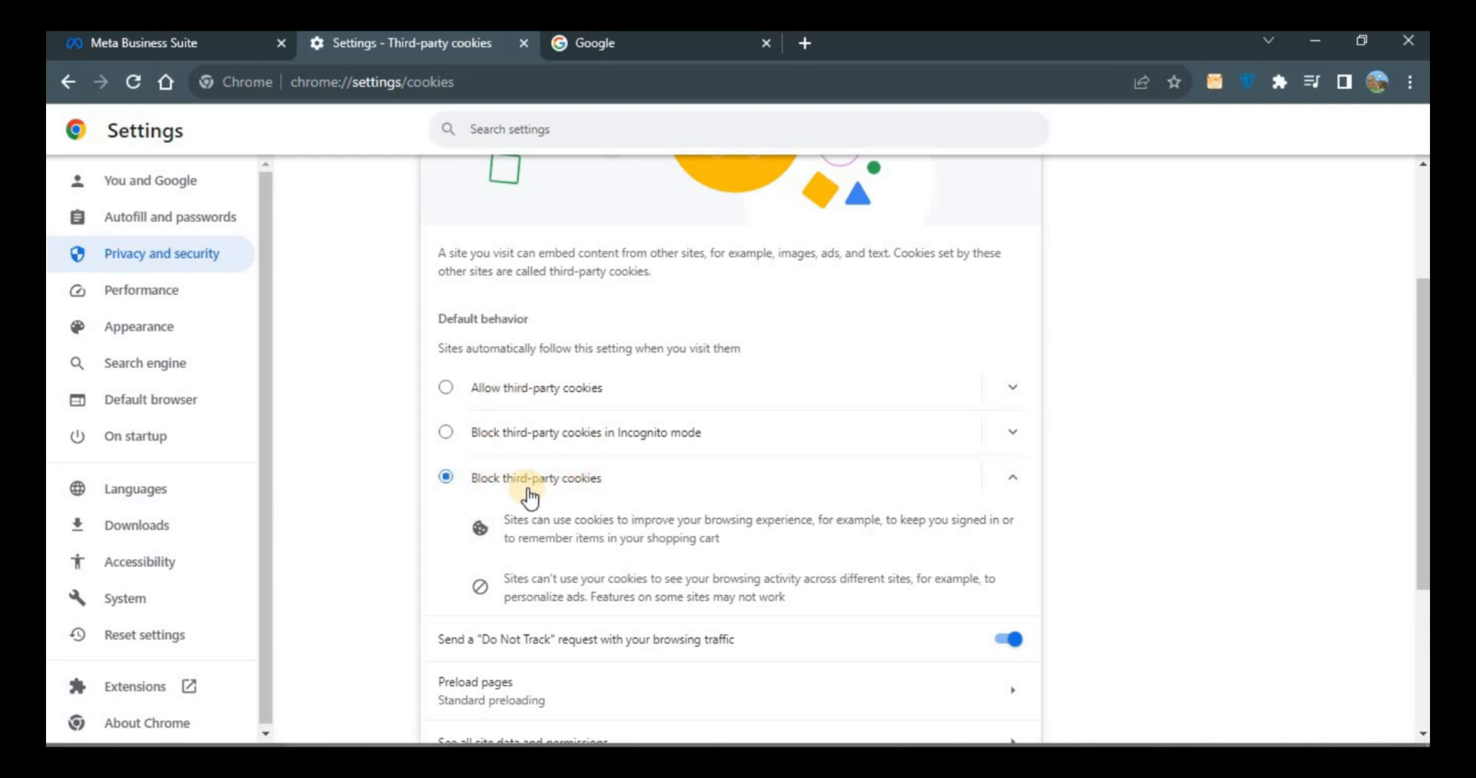
{"action": "scroll", "scroll_direction": "down", "scroll_amount": 3}
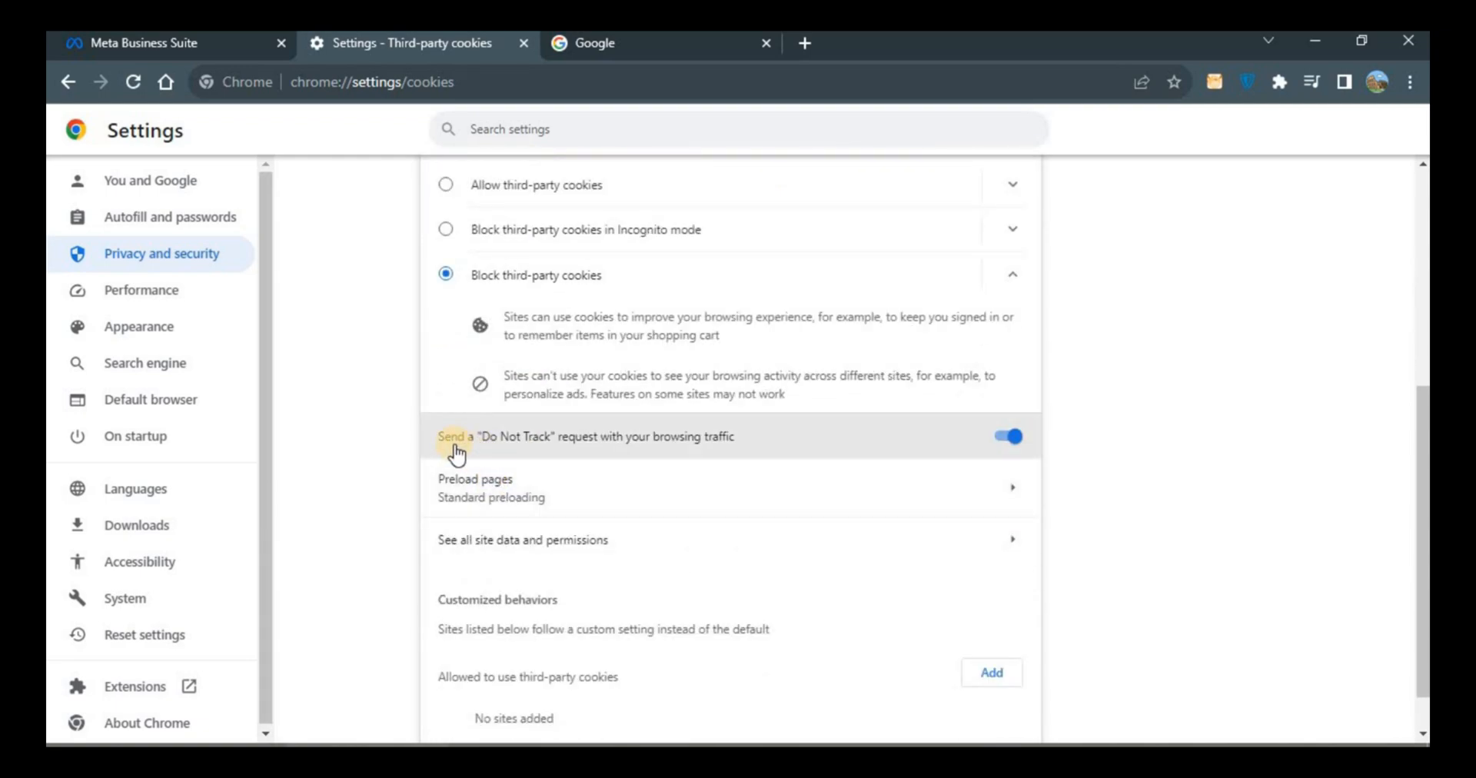
{"action": "mouse_move", "coordinate": [612, 454]}
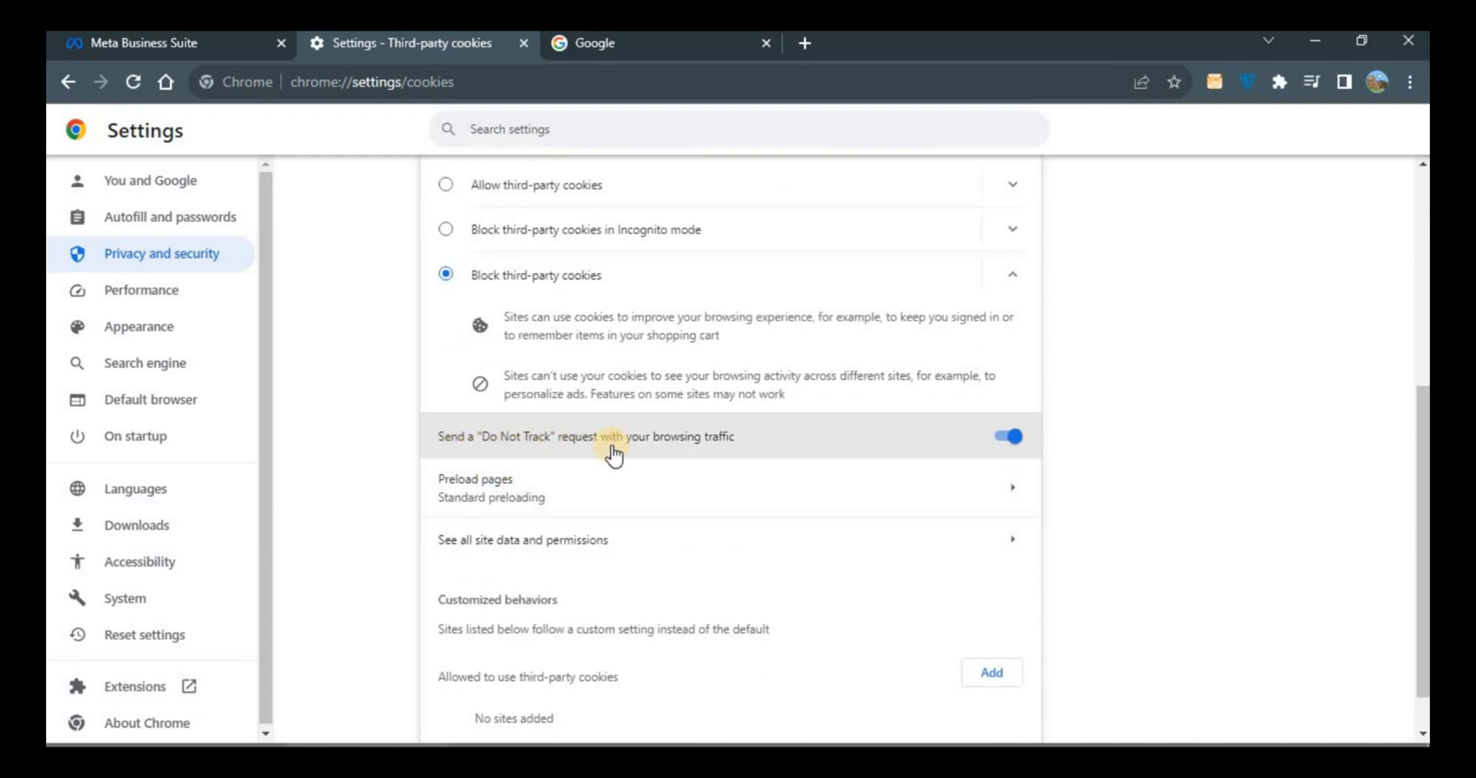
{"action": "mouse_move", "coordinate": [795, 455]}
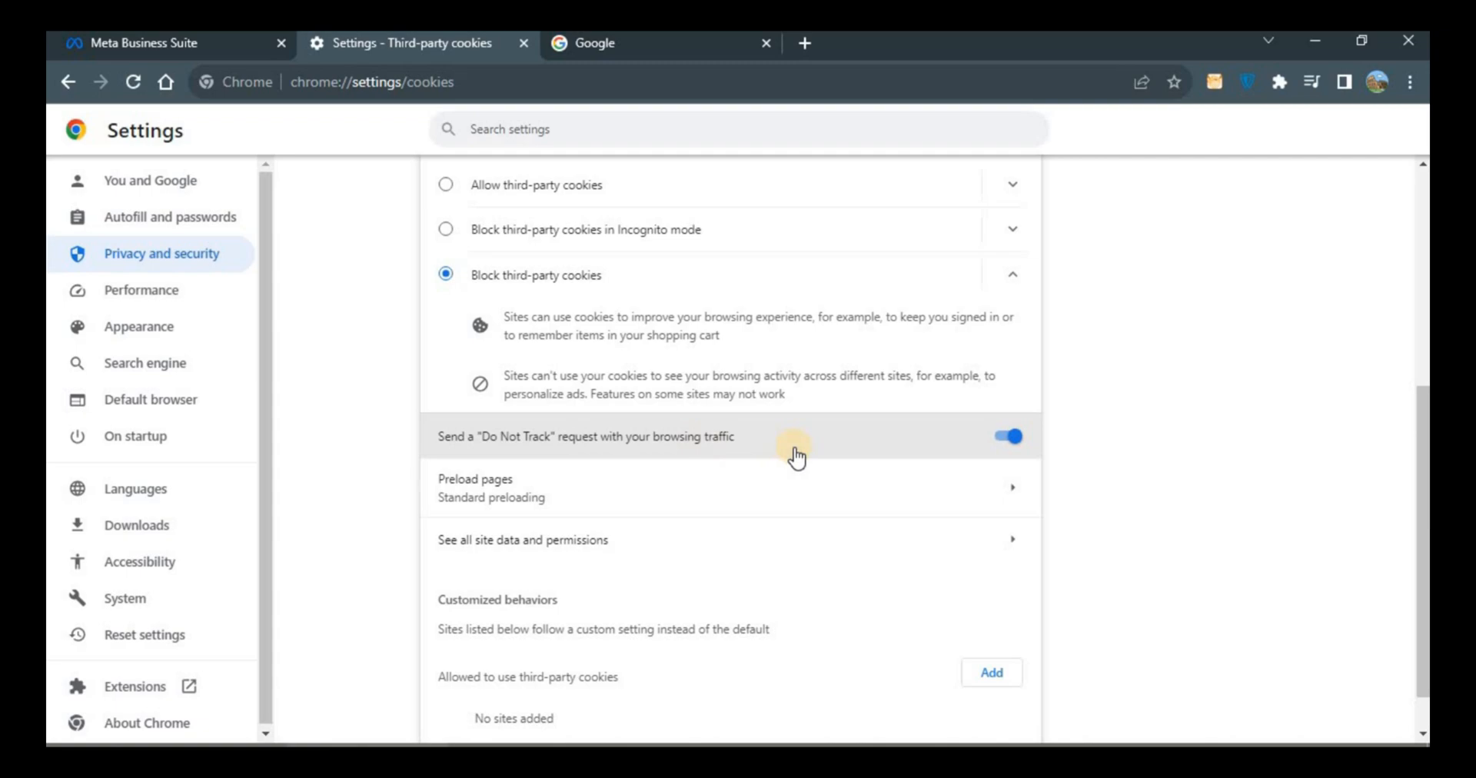
{"action": "left_click", "coordinate": [1001, 435]}
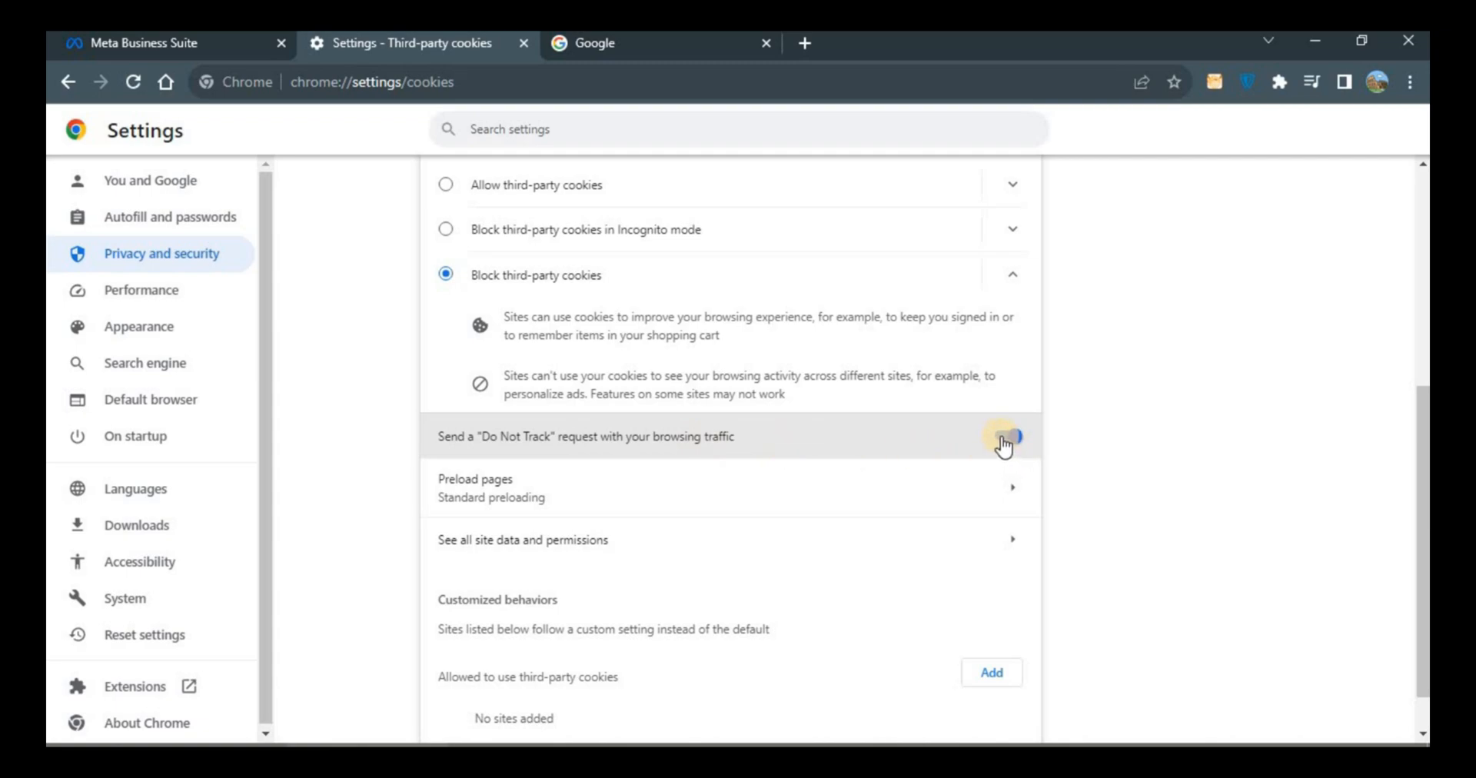
{"action": "left_click", "coordinate": [1002, 436]}
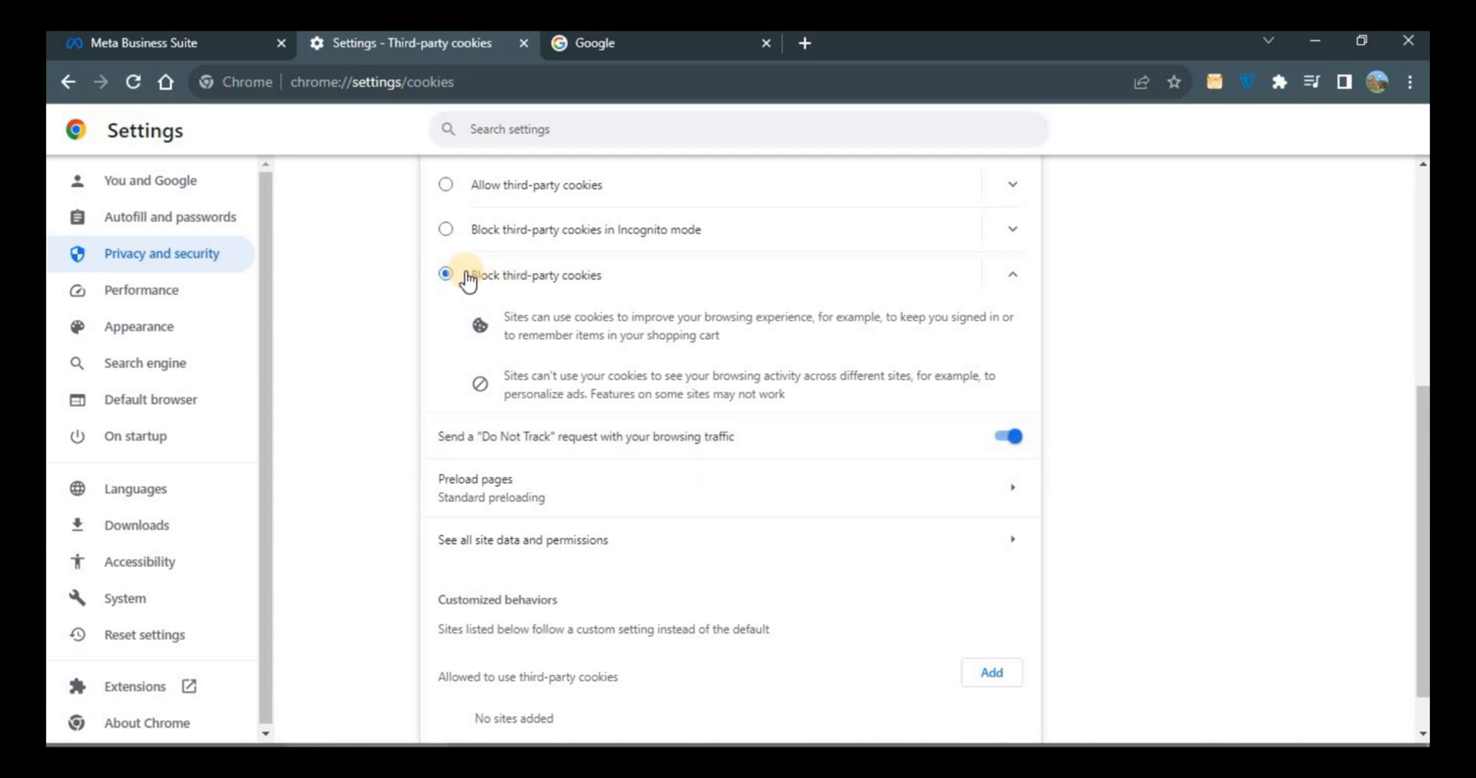